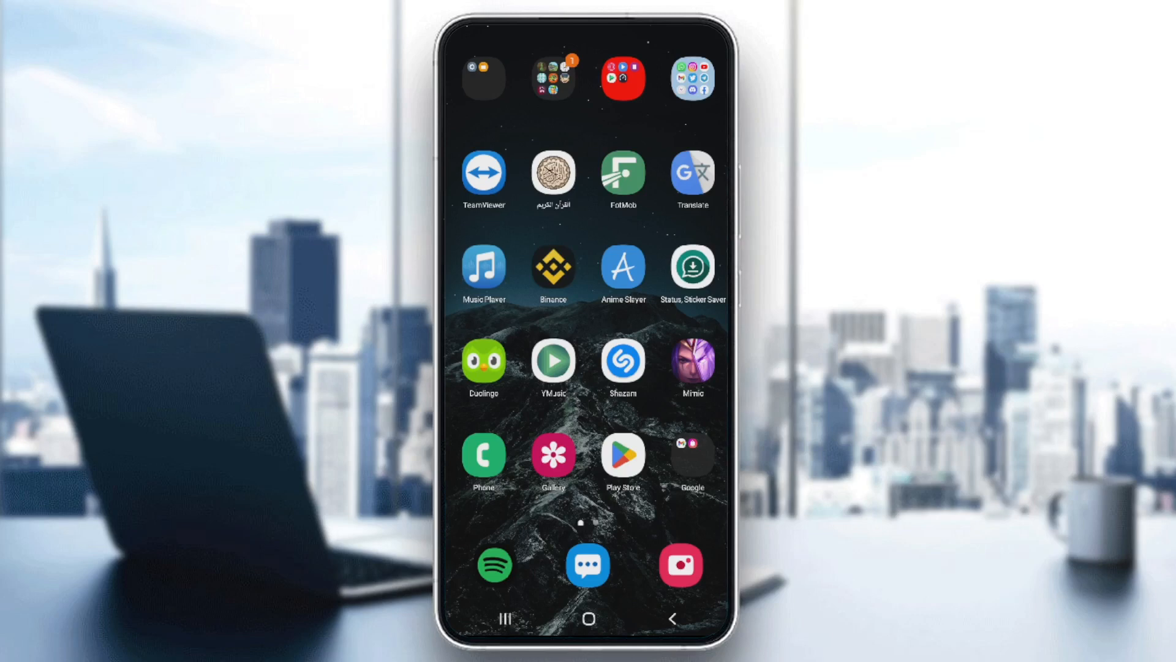
Launch WhatsApp from the home screen so the Chats list appears
{"action": "left_click", "coordinate": [692, 79]}
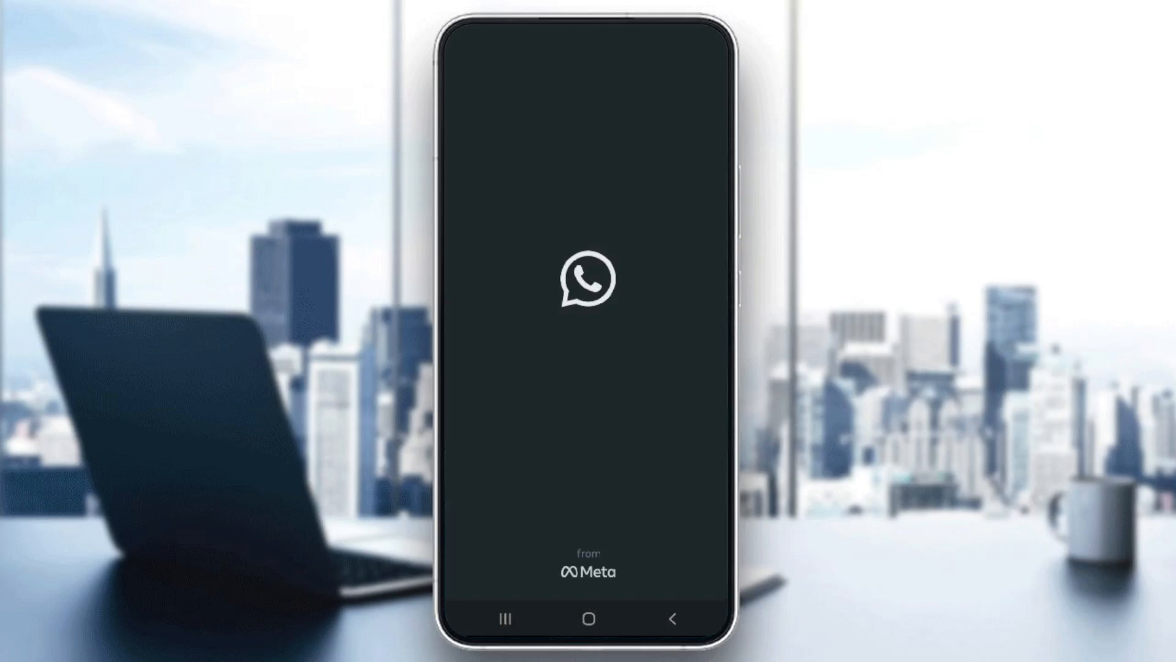
{"action": "left_click", "coordinate": [588, 279]}
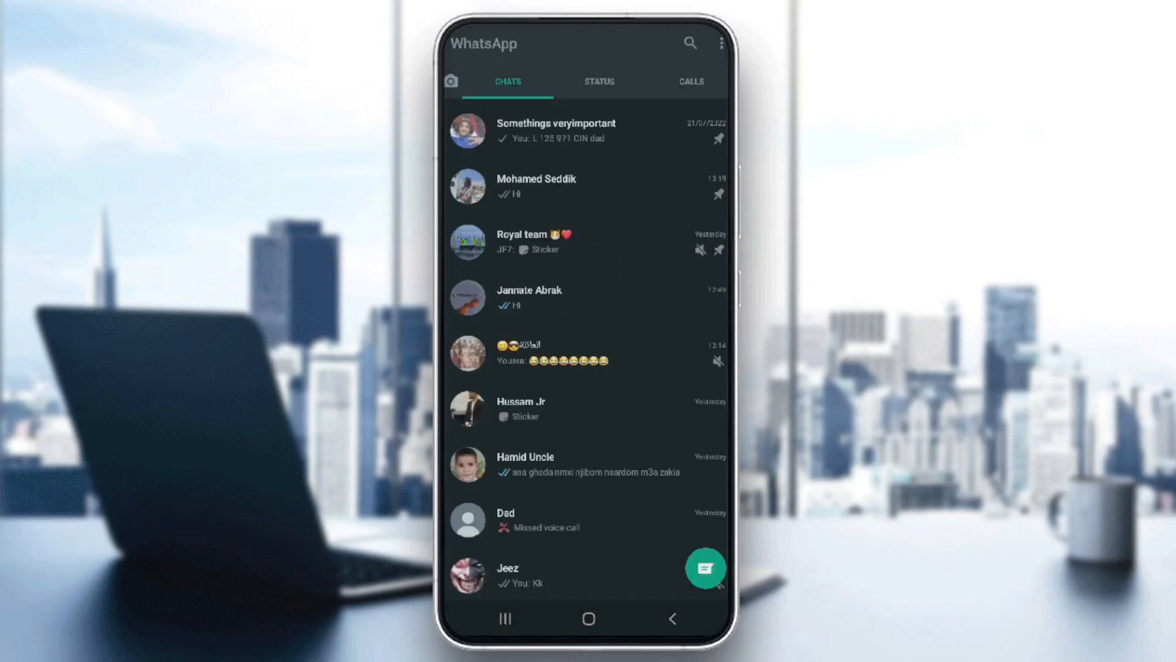
{"action": "left_click", "coordinate": [535, 186]}
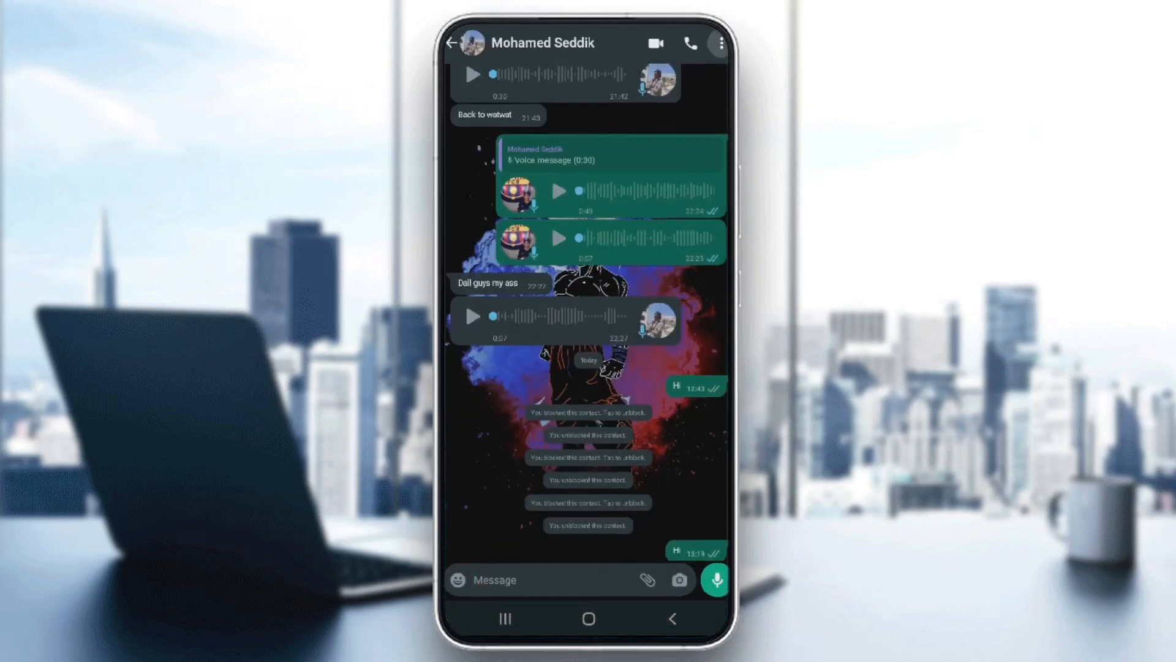
{"action": "left_click", "coordinate": [718, 43]}
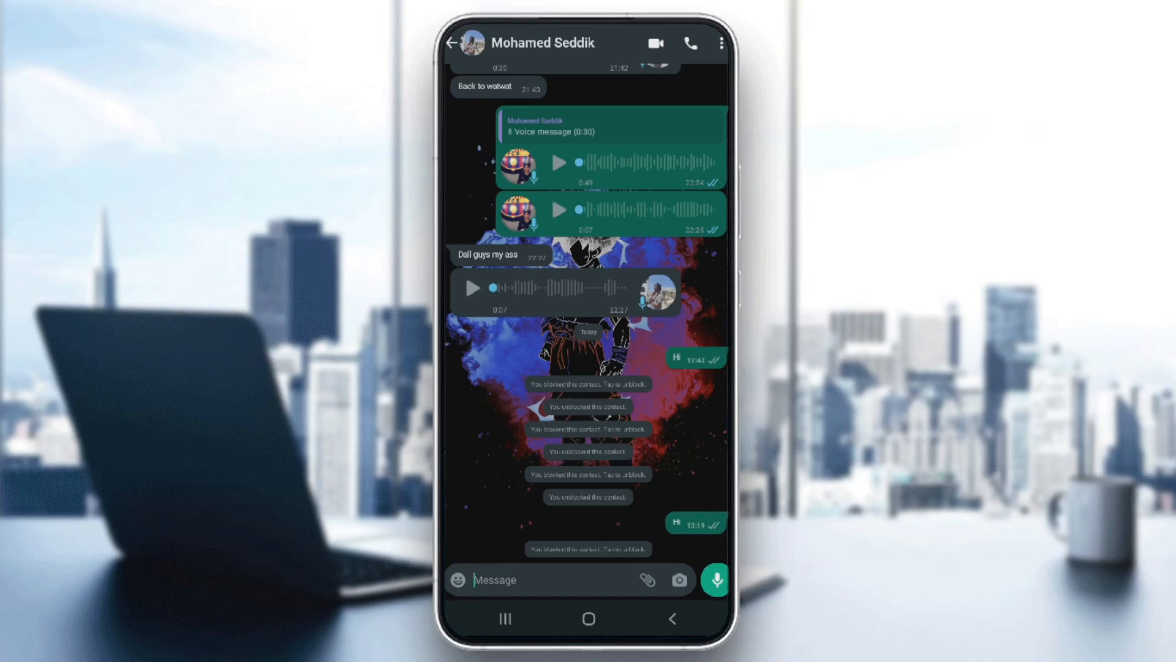
{"action": "left_click", "coordinate": [719, 43]}
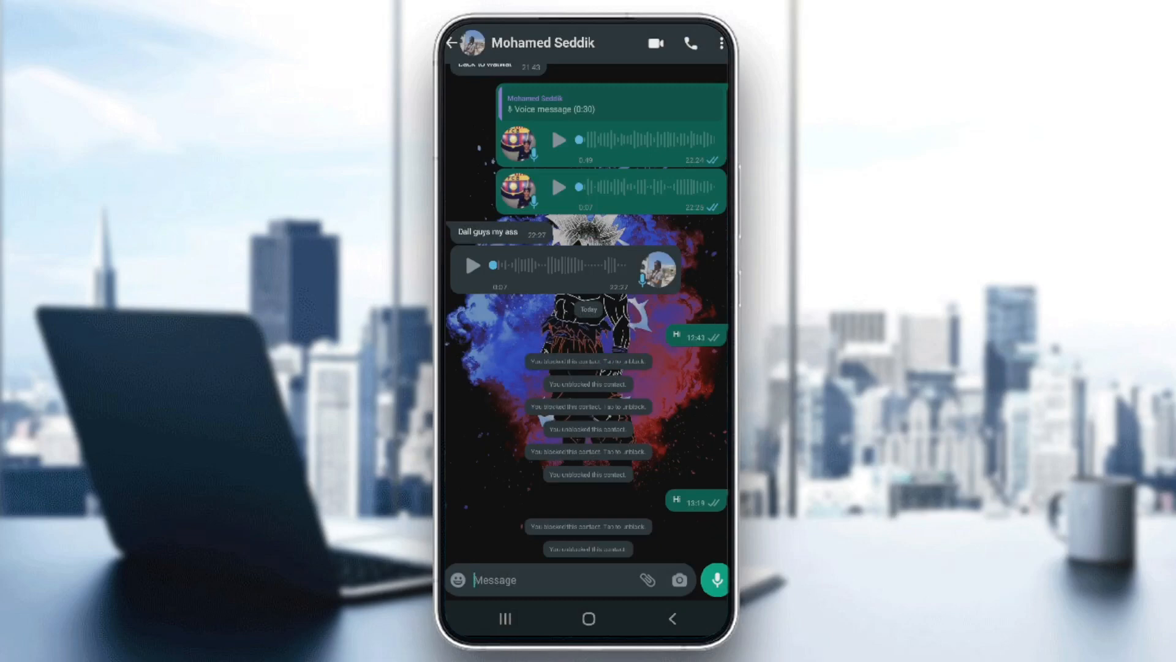
{"action": "left_click", "coordinate": [721, 43]}
{"action": "type", "text": "Hi"}
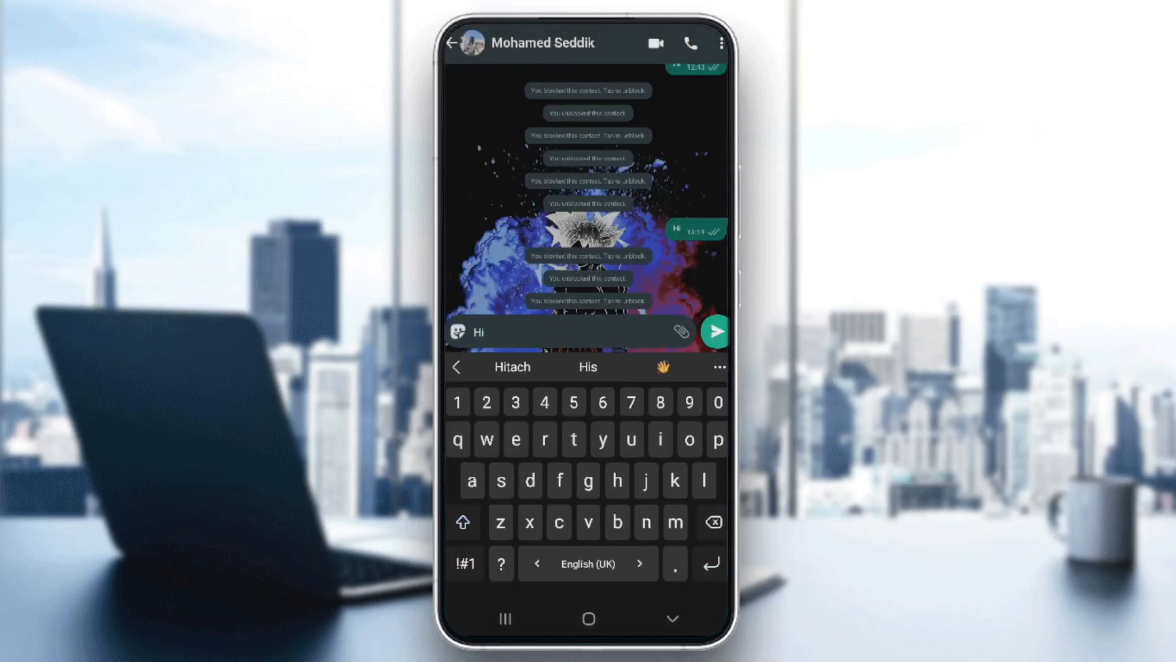
Send the drafted "Hi" and choose UNBLOCK in the prompt so it goes through
{"action": "left_click", "coordinate": [713, 331]}
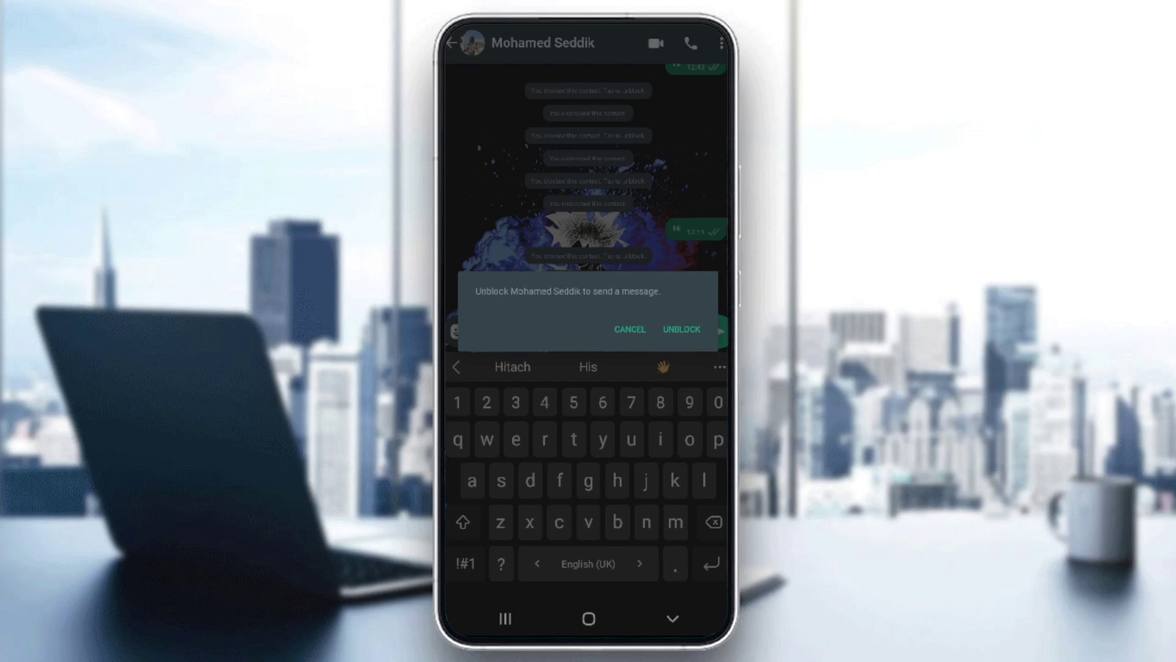
{"action": "left_click", "coordinate": [680, 328]}
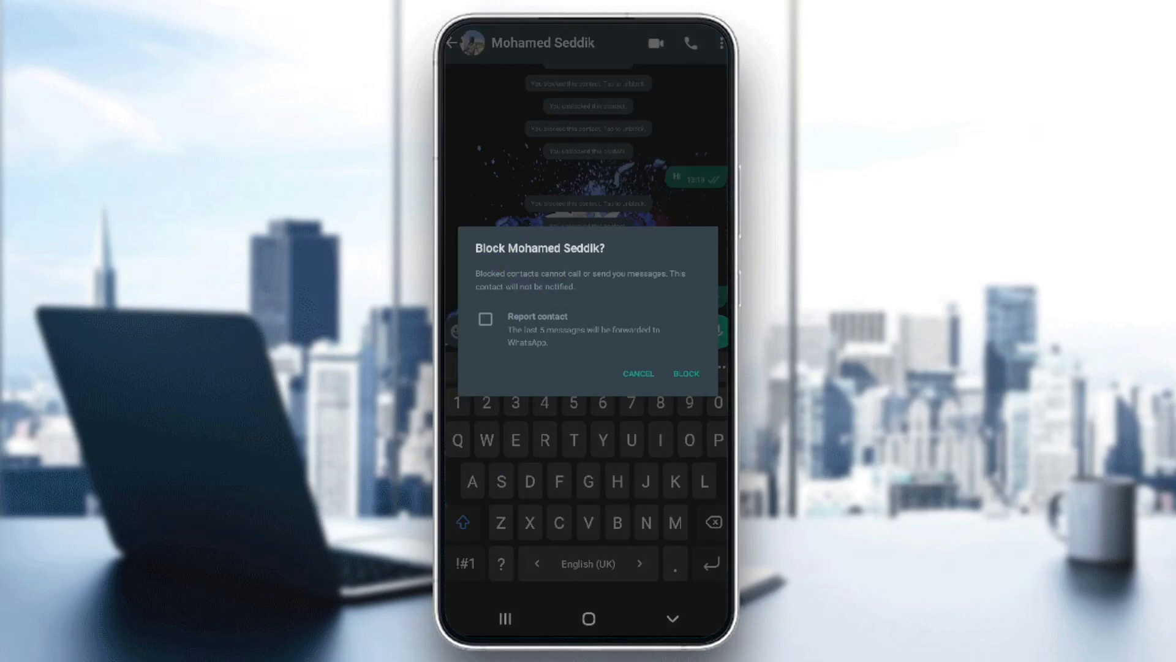
{"action": "left_click", "coordinate": [637, 372]}
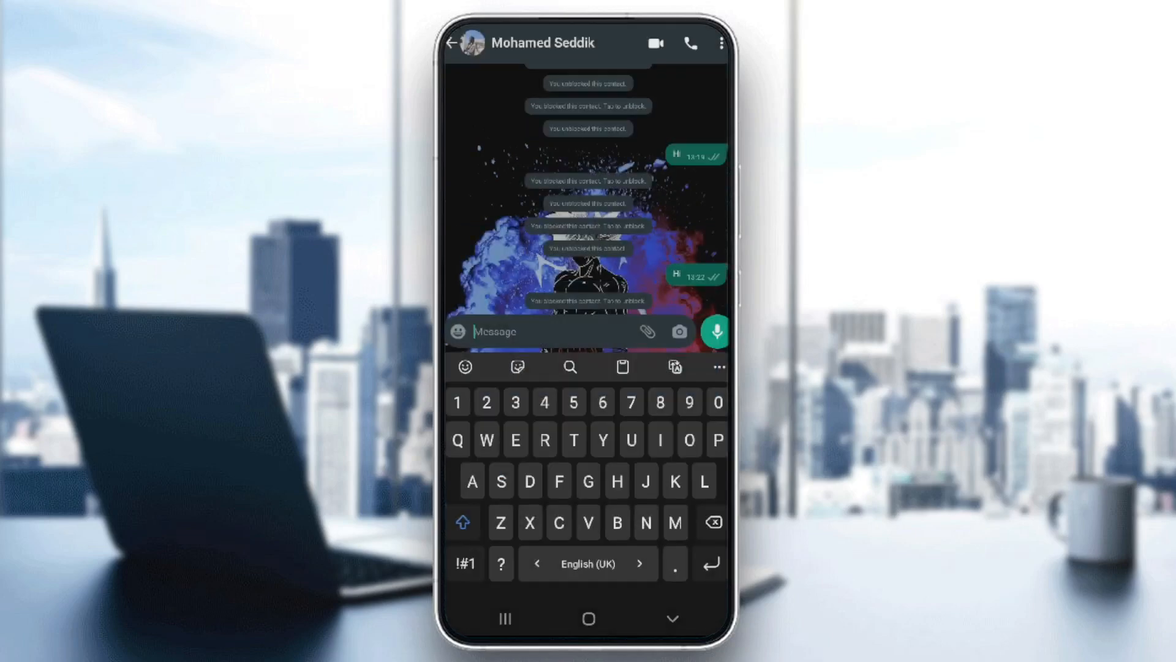
{"action": "left_click", "coordinate": [454, 43]}
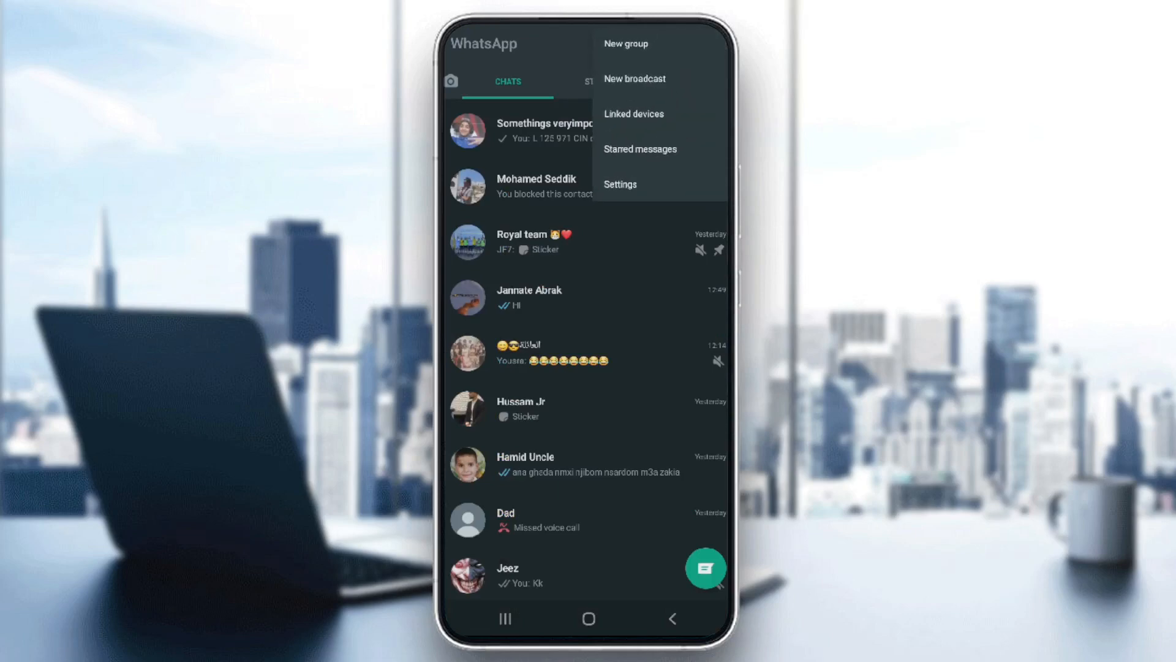
Reach Blocked contacts via Settings, Account and Privacy
{"action": "left_click", "coordinate": [620, 183]}
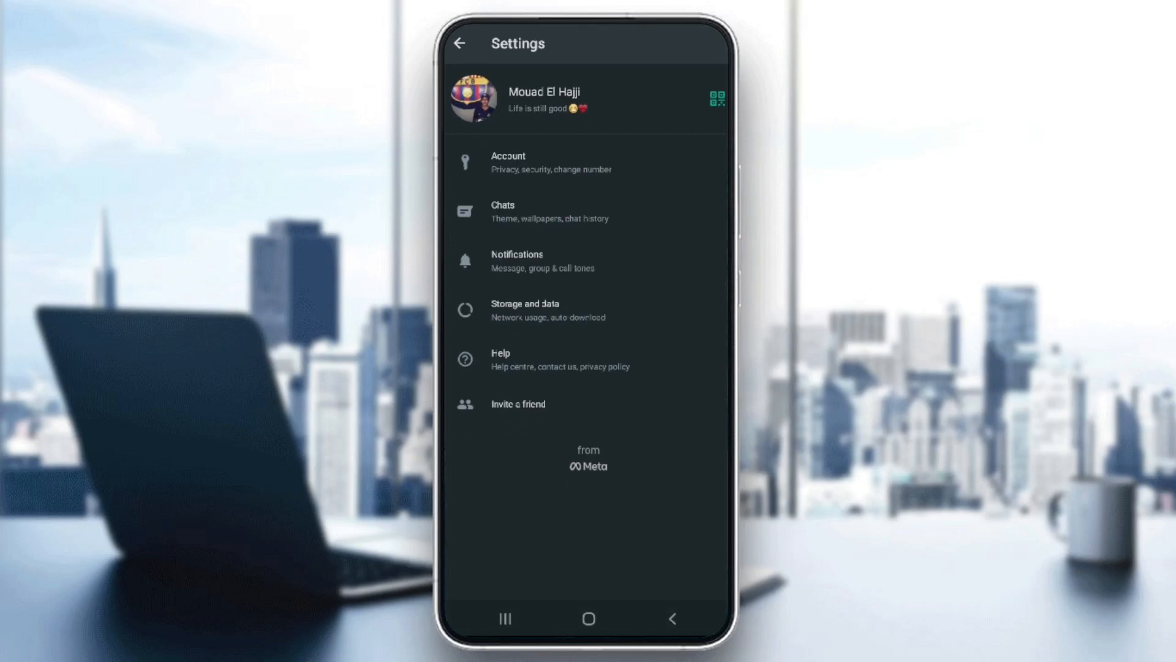
{"action": "left_click", "coordinate": [551, 161]}
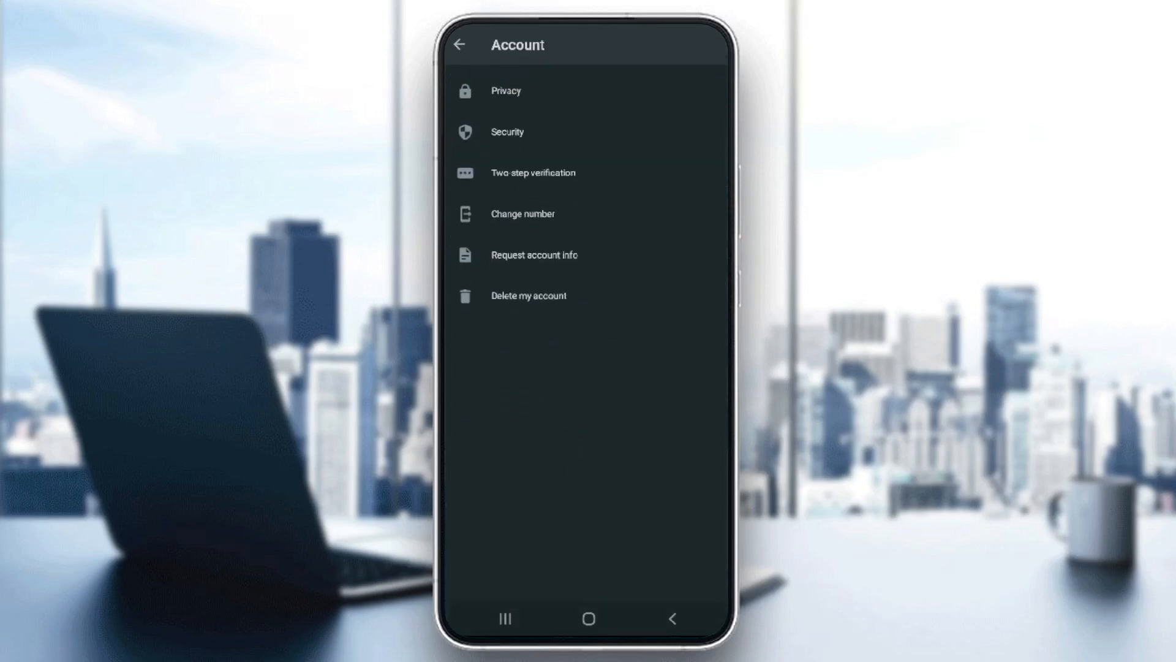
{"action": "left_click", "coordinate": [506, 89]}
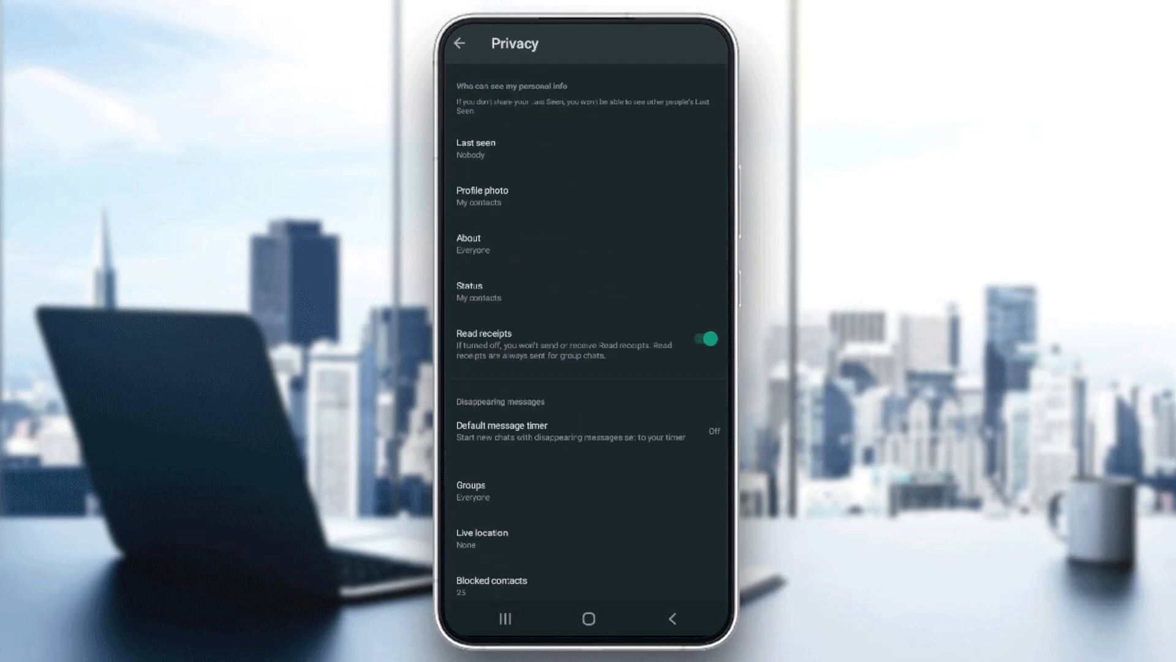
{"action": "scroll", "scroll_direction": "up", "scroll_amount": 3}
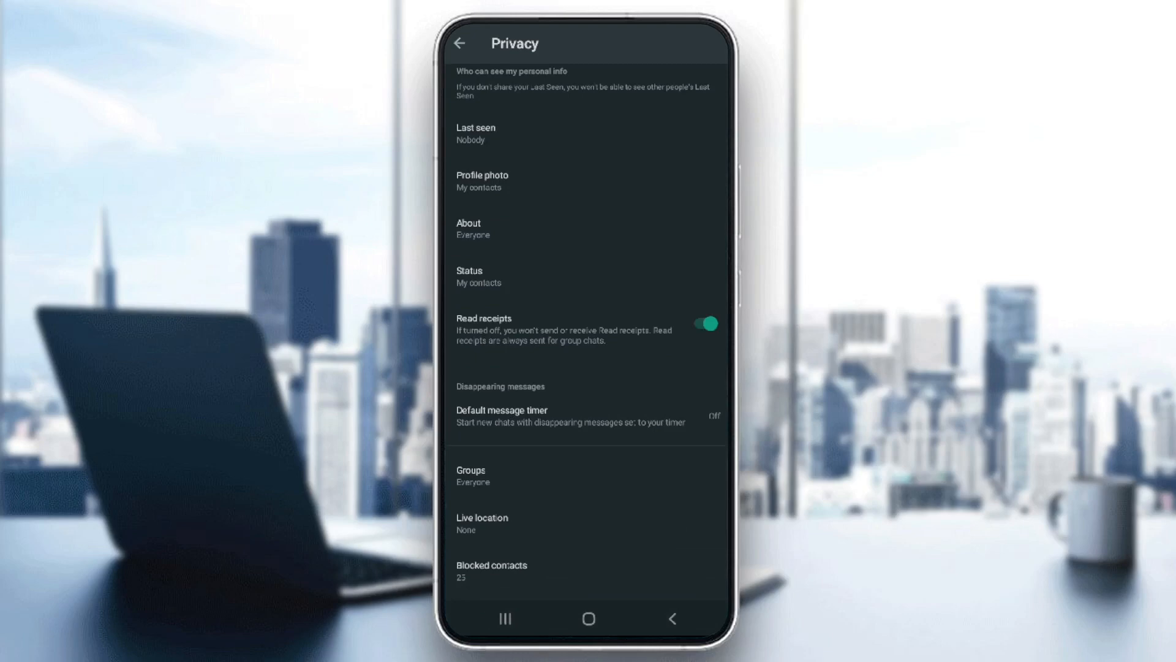
{"action": "left_click", "coordinate": [490, 569]}
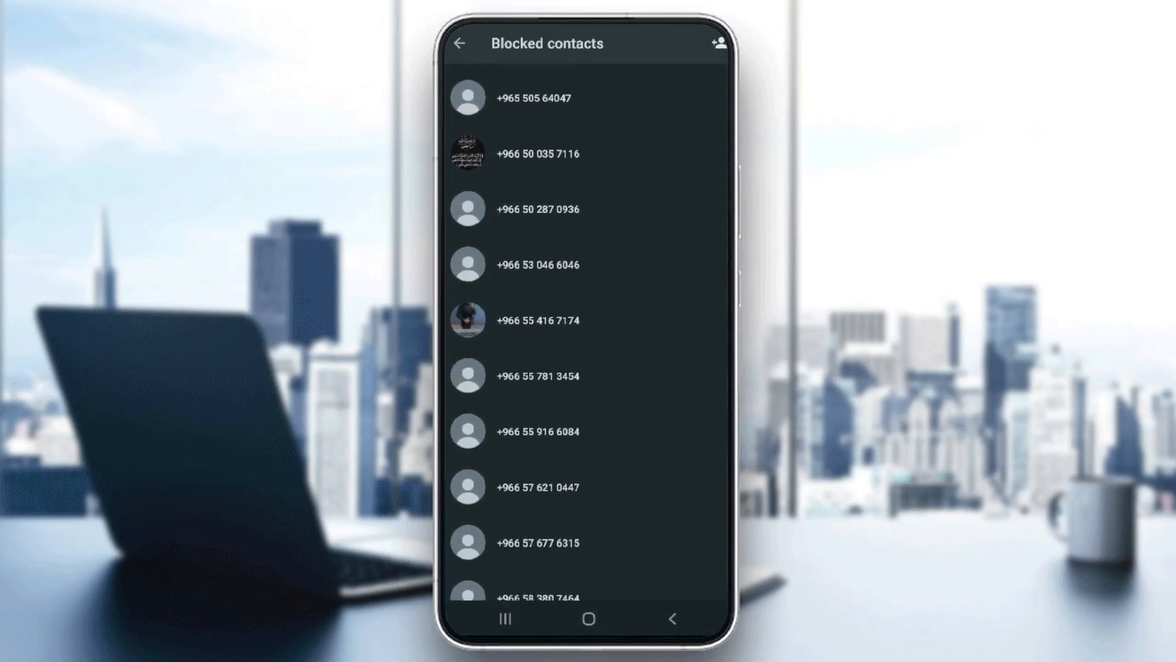
{"action": "scroll", "scroll_direction": "up", "scroll_amount": 3}
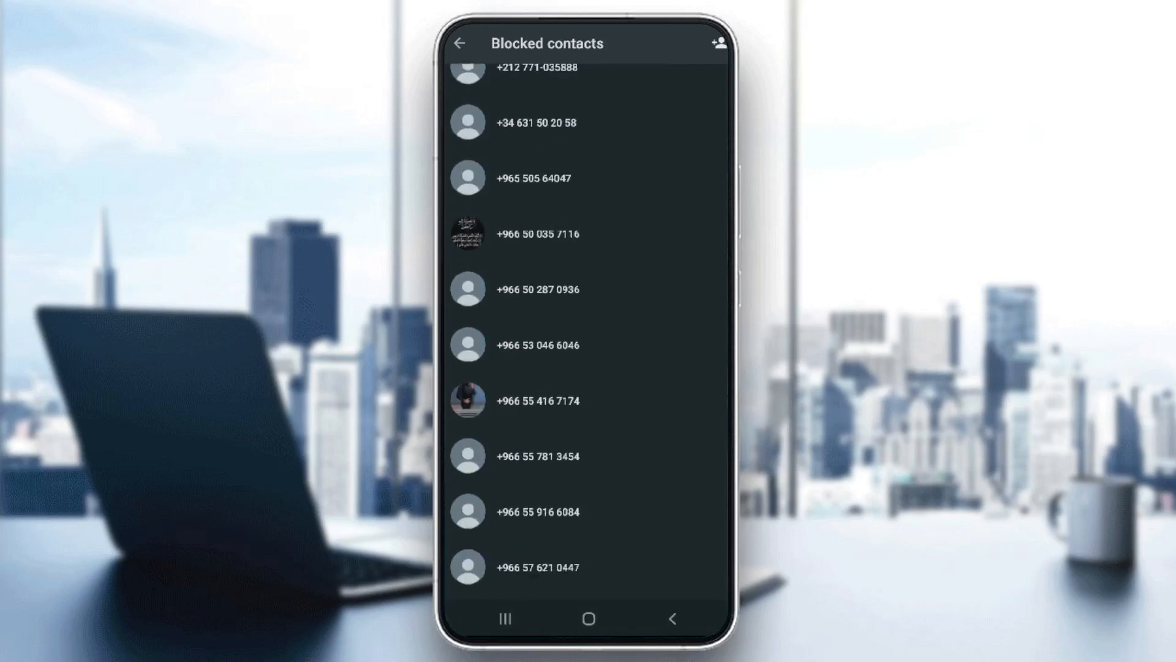
{"action": "scroll", "scroll_direction": "up", "scroll_amount": 3}
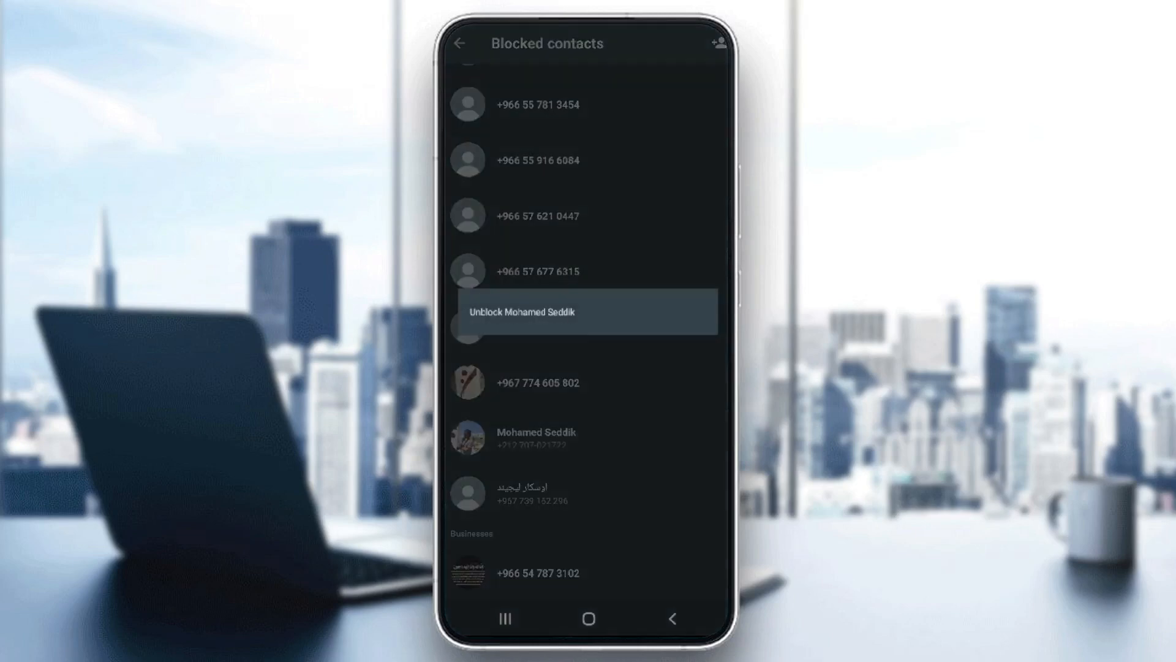
{"action": "left_click", "coordinate": [522, 311]}
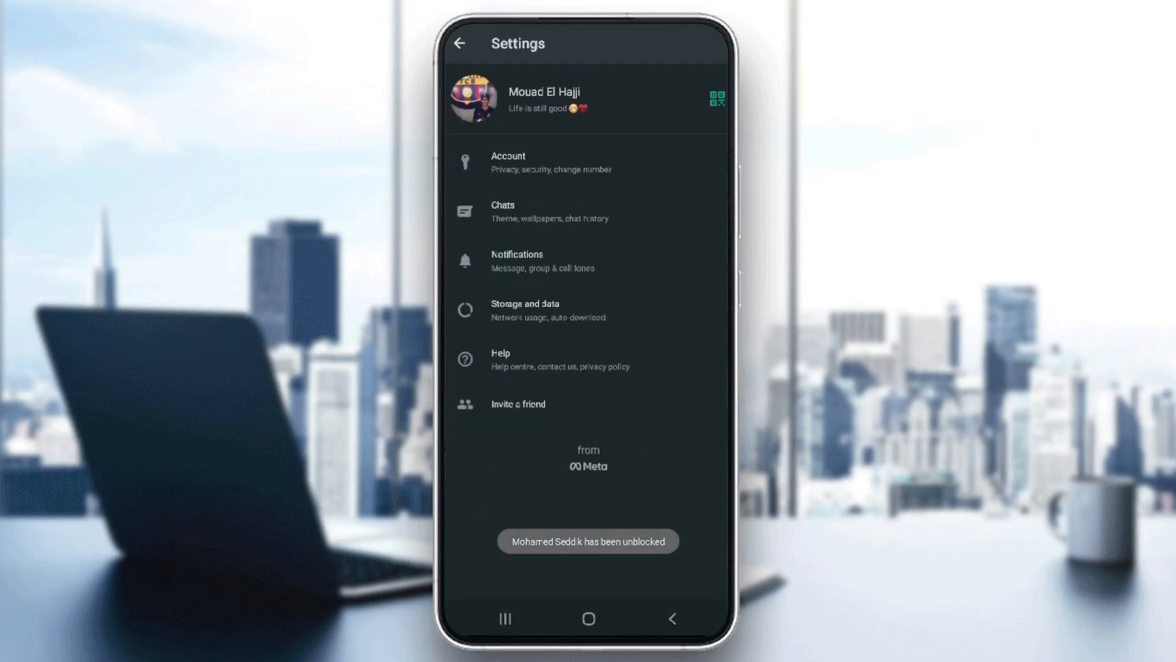
{"action": "left_click", "coordinate": [460, 43]}
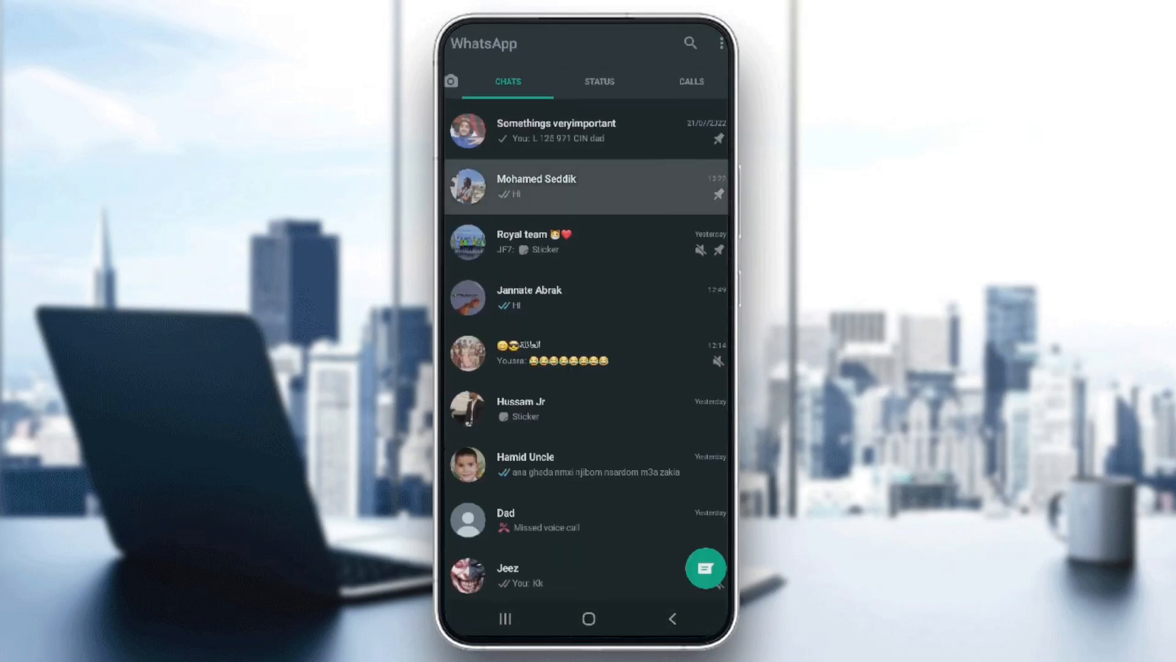
{"action": "left_click", "coordinate": [586, 186]}
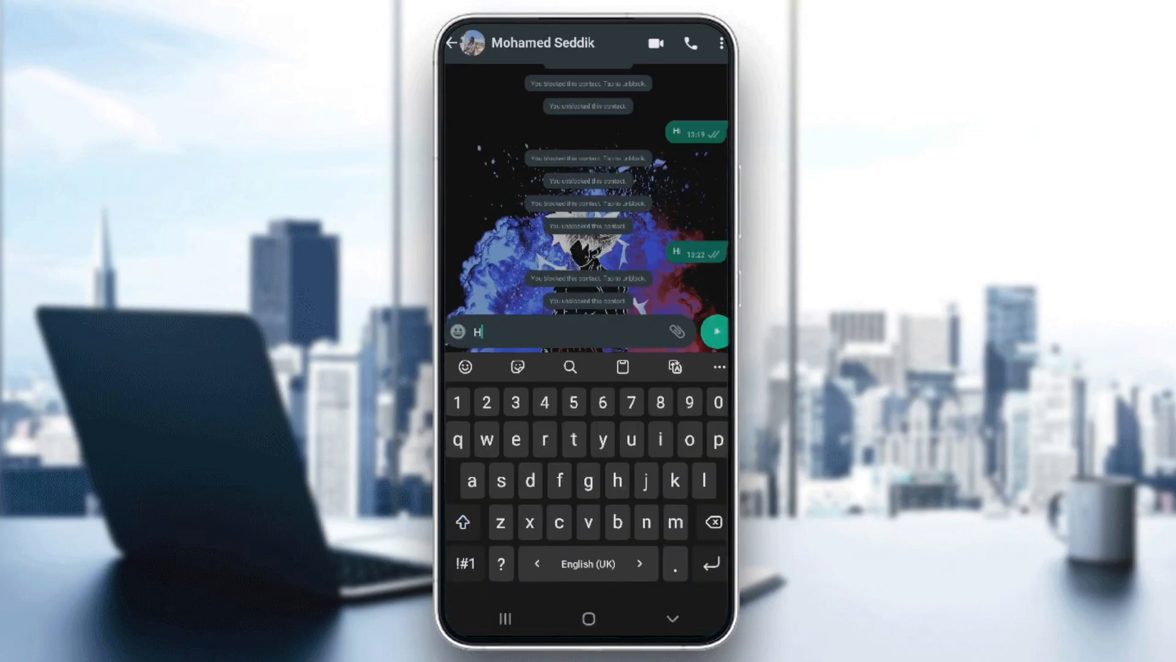
{"action": "left_click", "coordinate": [713, 332]}
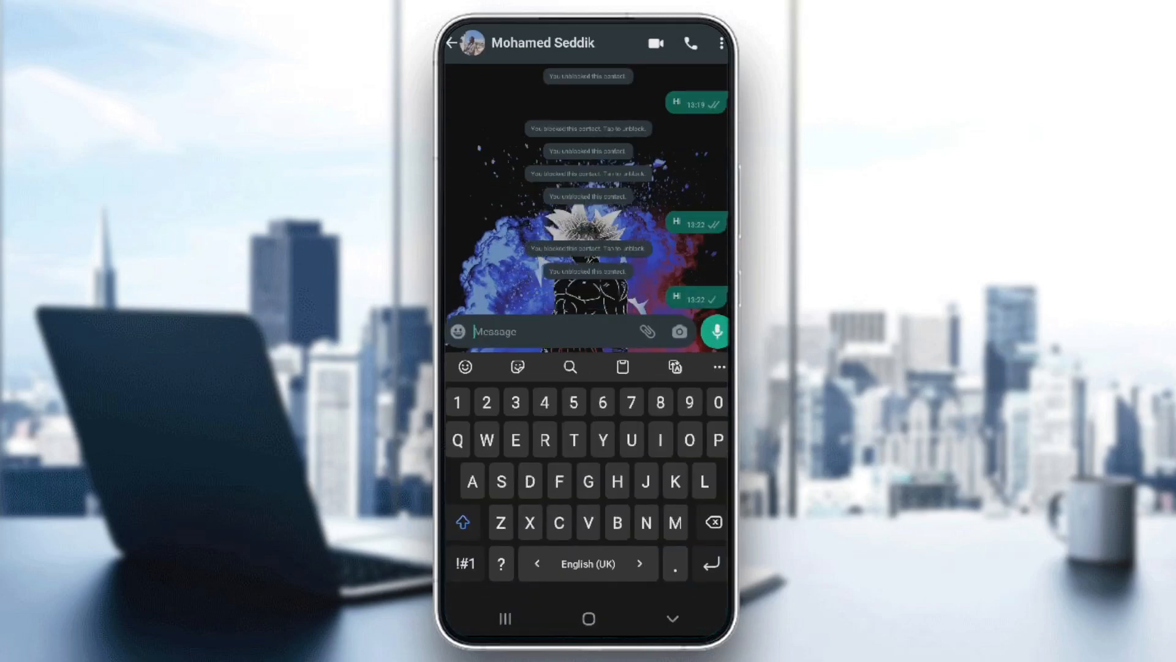